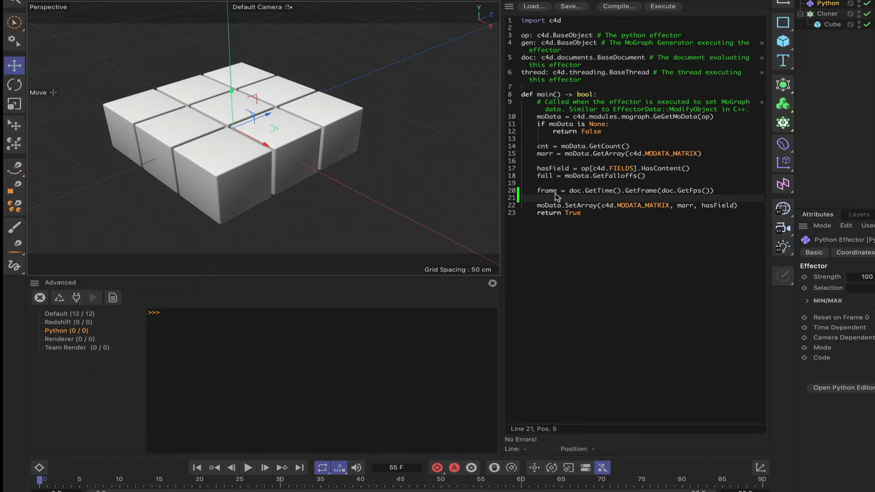
pyautogui.moveTo(561, 197)
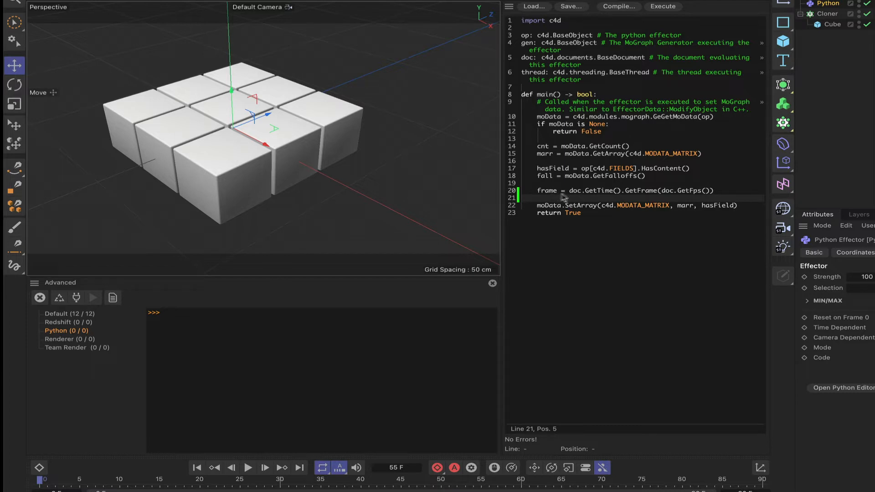
pyautogui.moveTo(573, 194)
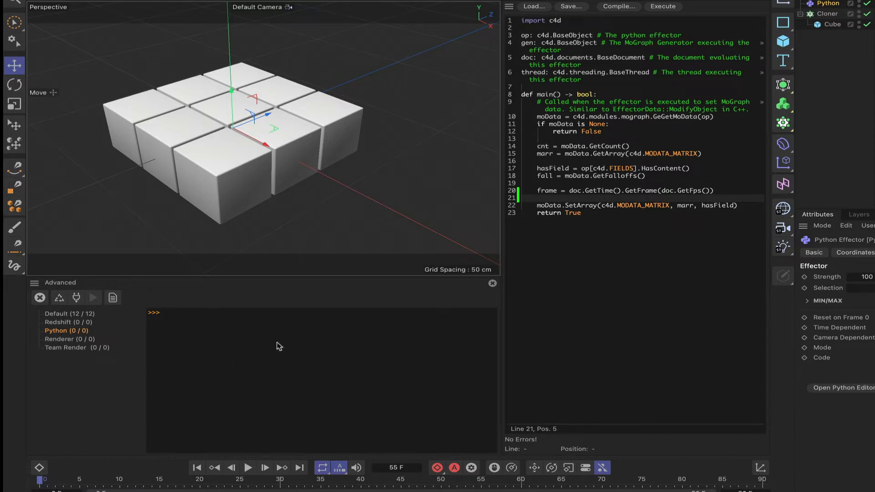
pyautogui.moveTo(376, 316)
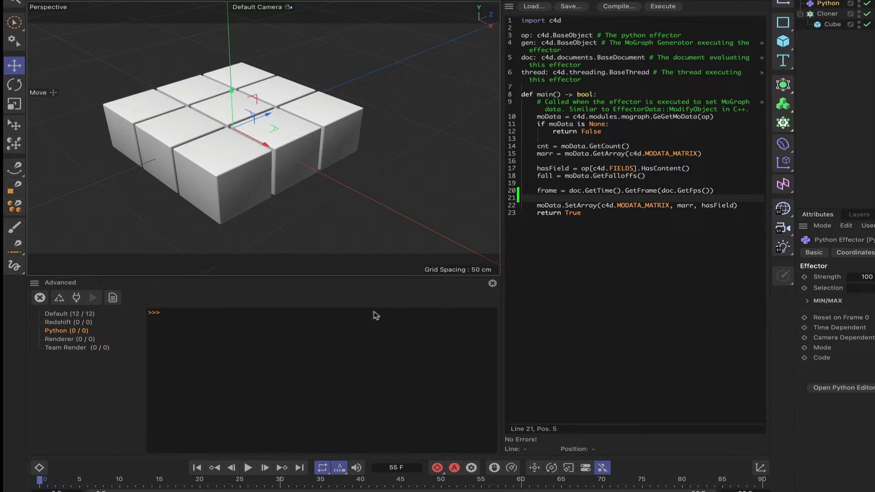
pyautogui.moveTo(375, 171)
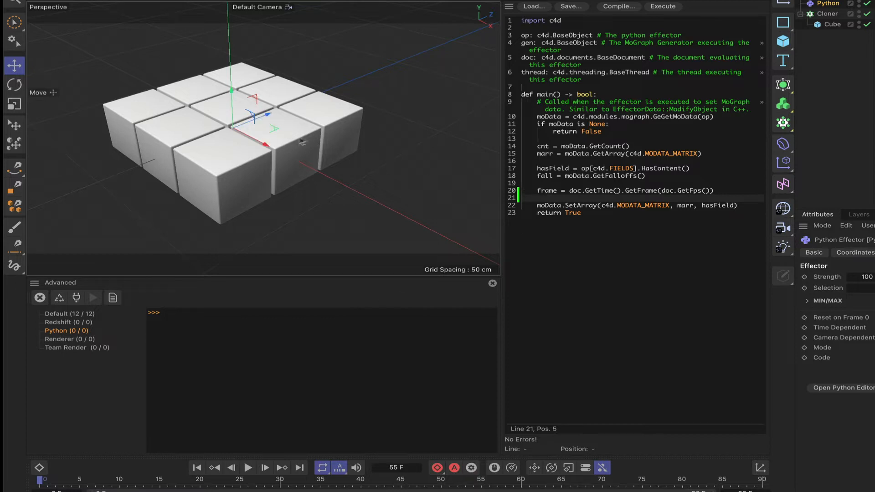
pyautogui.moveTo(744, 180)
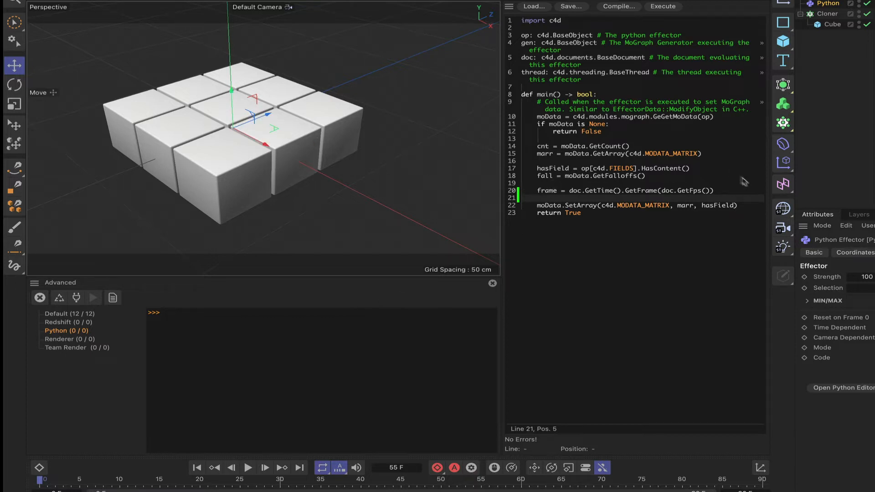
# - Add a print(frame) line below the frame calculation in the effector script
pyautogui.click(714, 190)
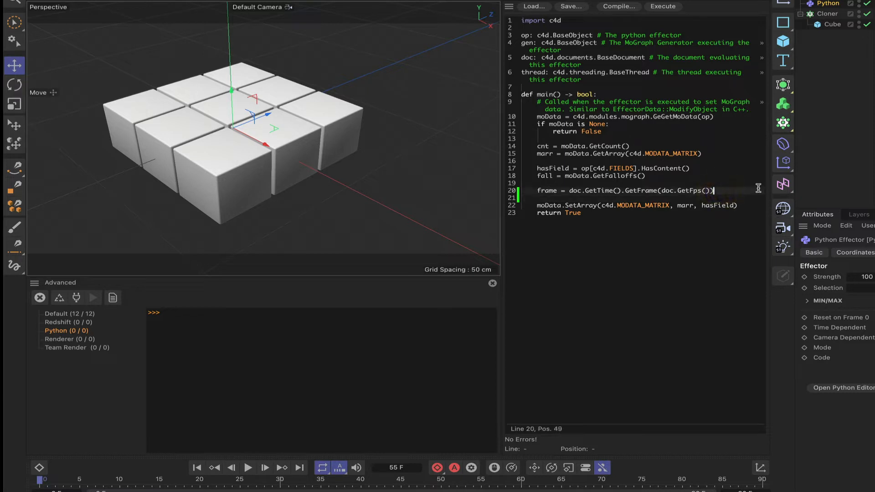
pyautogui.press('Enter')
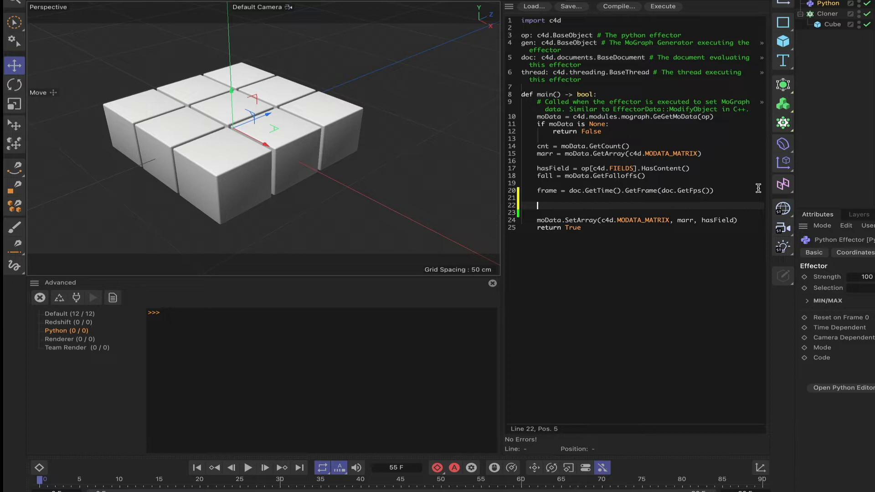
pyautogui.write('print')
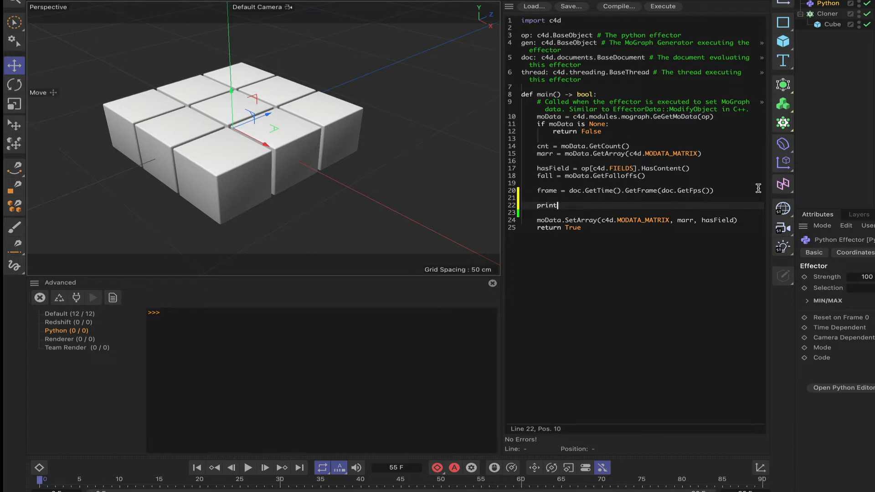
pyautogui.write('()')
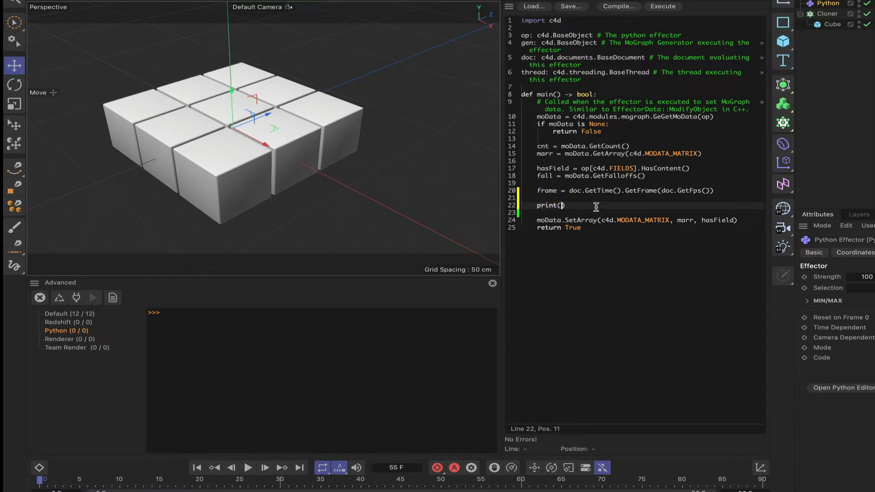
pyautogui.moveTo(563, 206)
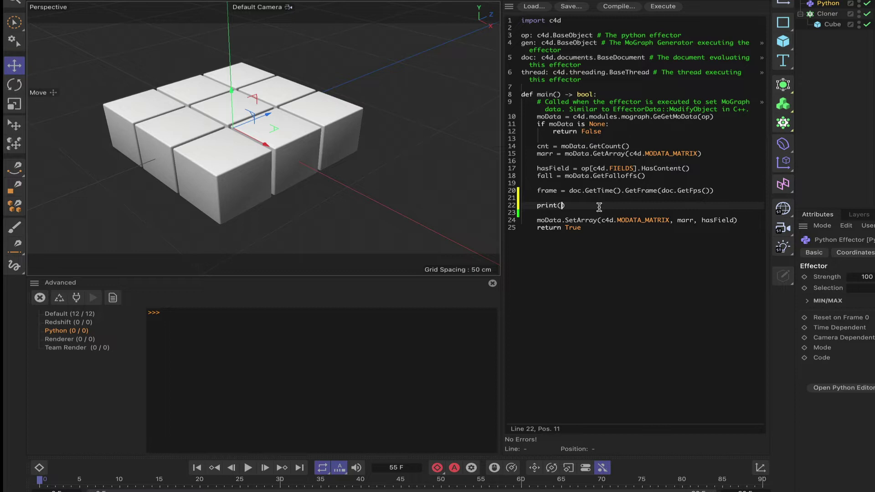
pyautogui.write('frame')
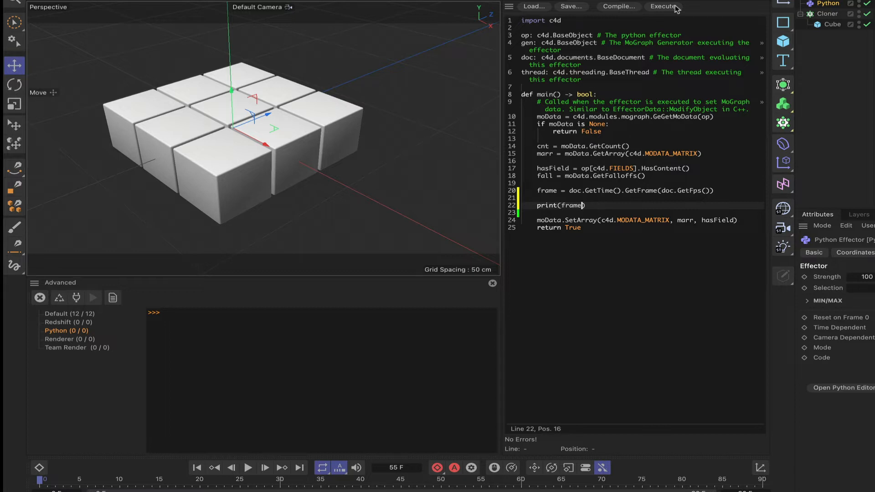
# - Execute the effector and play the timeline so frames 0 through 30 print to the console
pyautogui.click(662, 6)
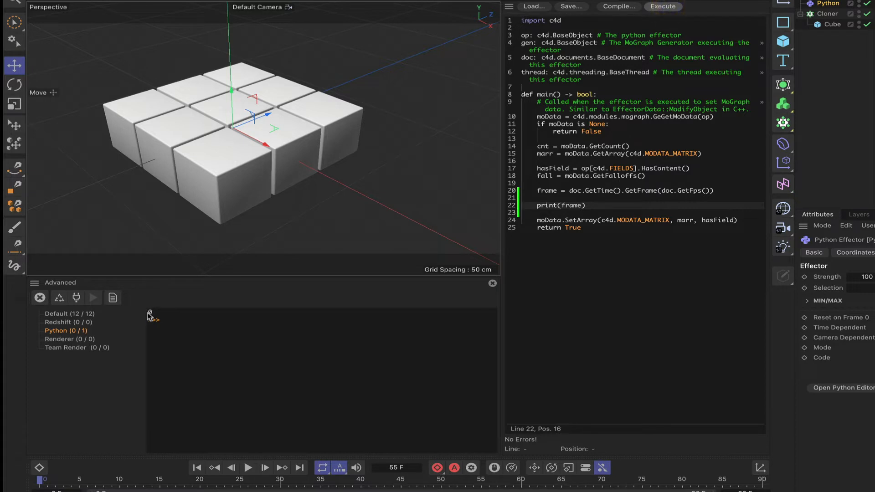
pyautogui.click(663, 7)
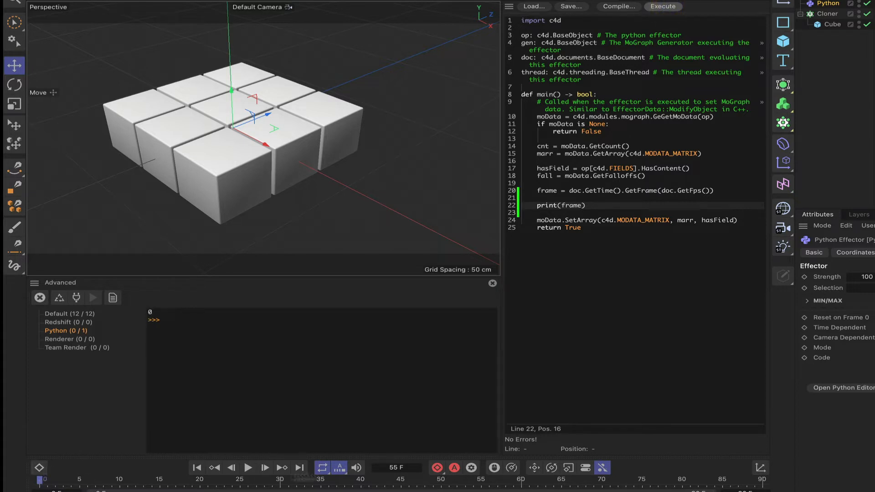
pyautogui.click(249, 468)
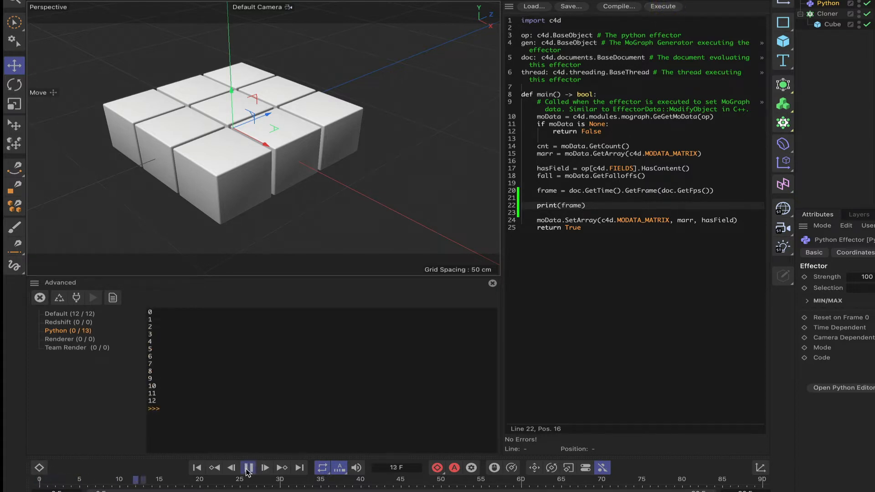
pyautogui.click(249, 469)
pyautogui.write("'frame")
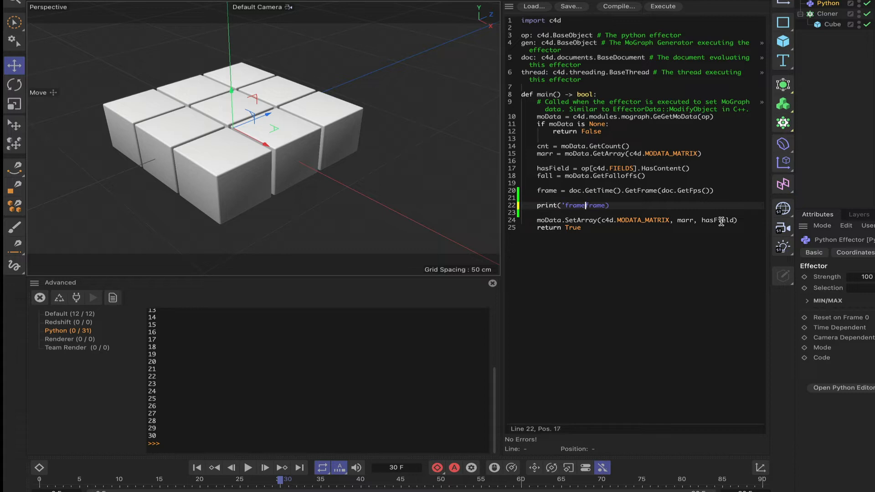
# - Label the output as print('frame:', frame), clear the console and execute to show frame: 30
pyautogui.write(":',")
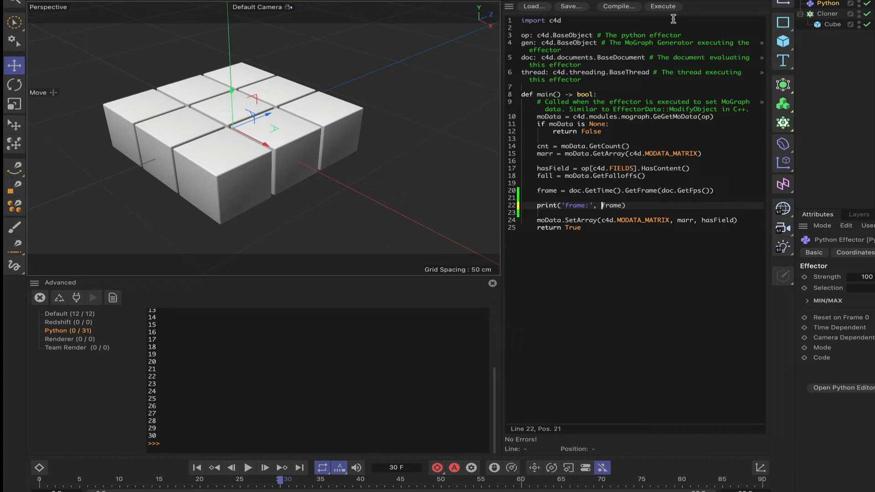
pyautogui.click(492, 284)
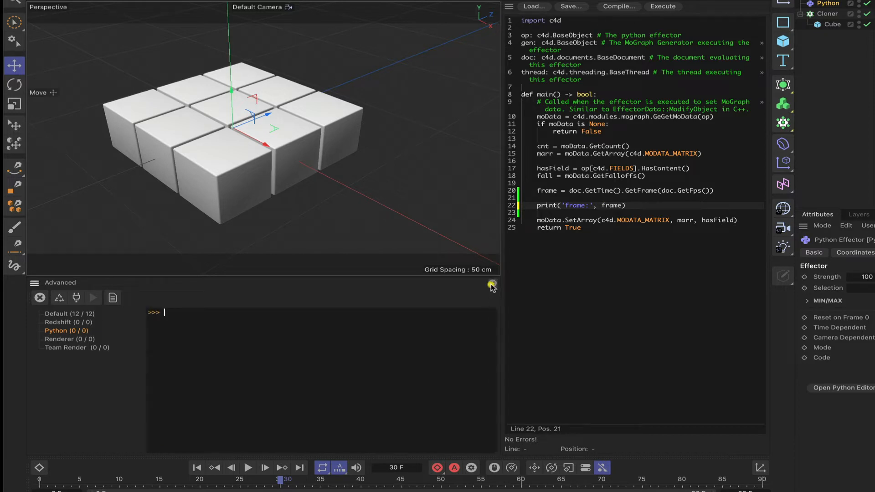
pyautogui.click(663, 7)
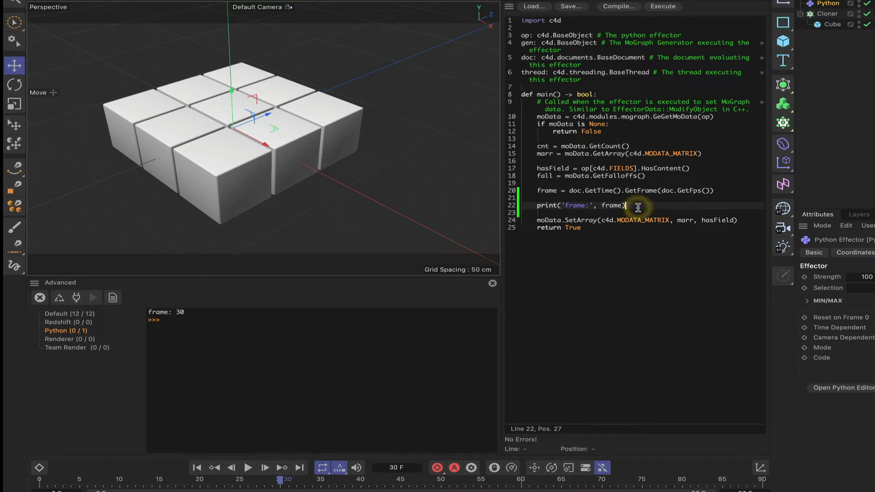
# - Add print lines for the clone count cnt and for marr[0], the first clone matrix
pyautogui.write('print')
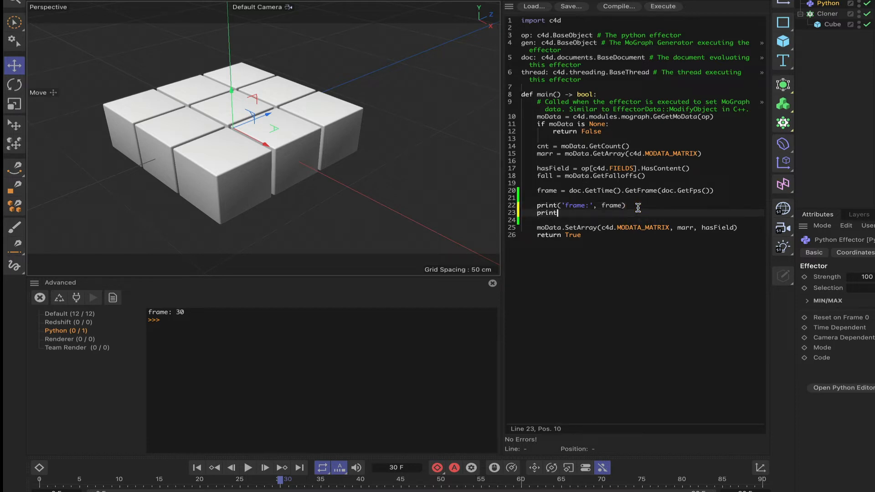
pyautogui.write('()')
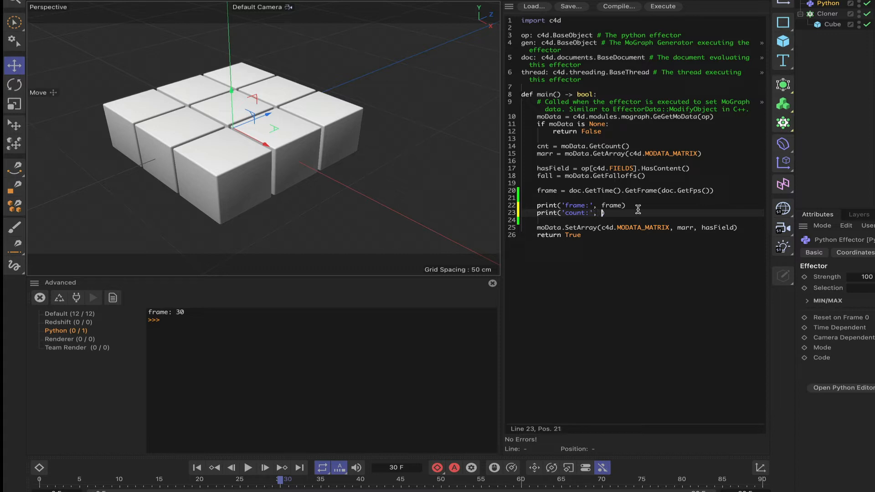
pyautogui.write('cnt')
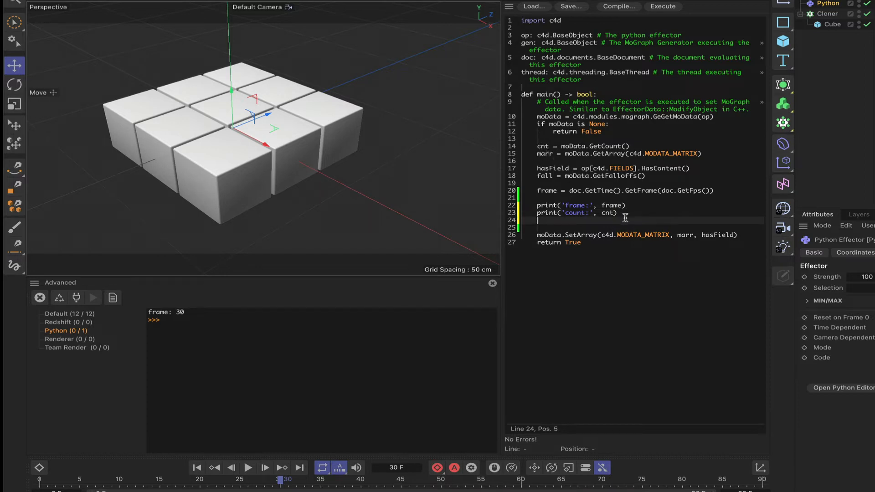
pyautogui.write('print()')
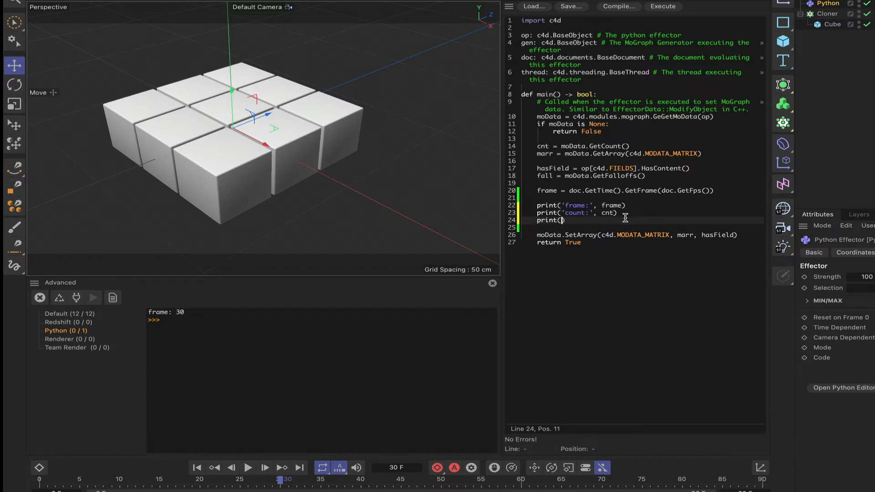
pyautogui.write('mo')
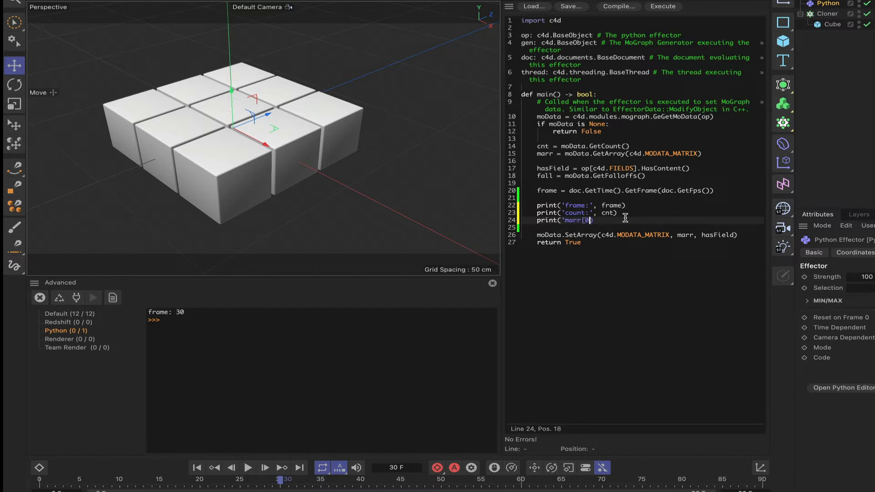
pyautogui.write("',")
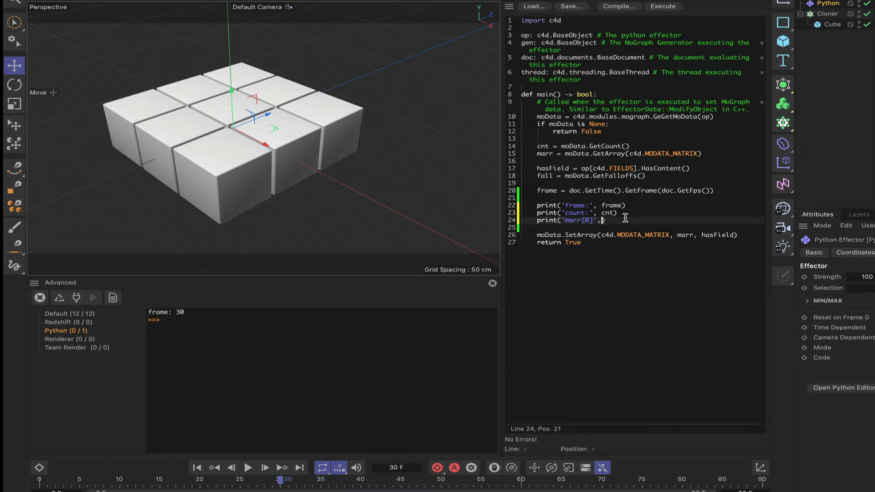
pyautogui.write('marr[0')
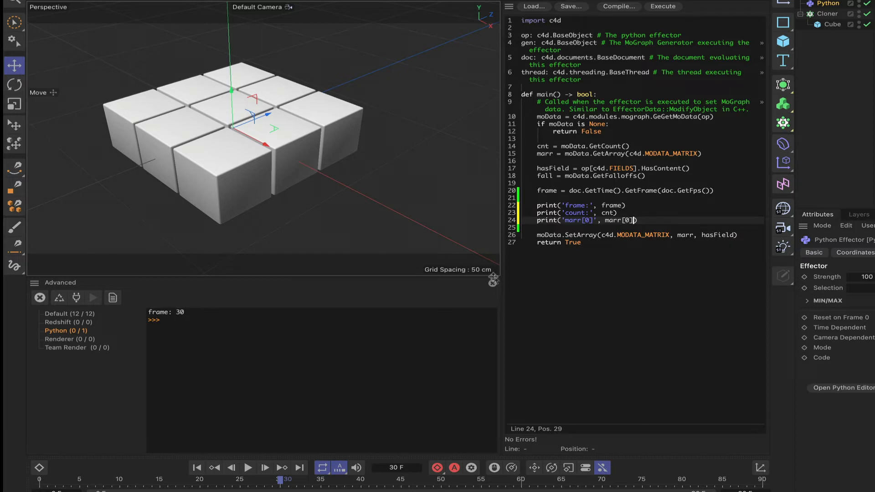
# - Clear the console and execute so it lists frame 30, count 9 and the first clone matrix
pyautogui.click(662, 7)
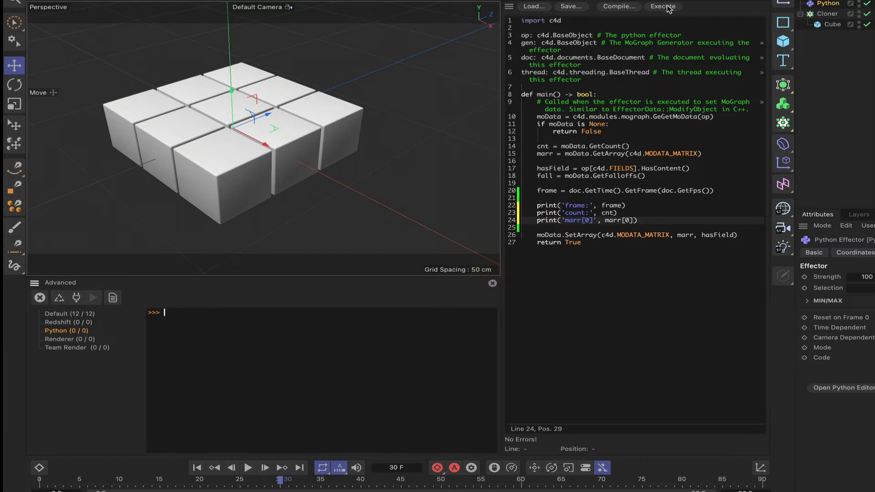
pyautogui.click(663, 7)
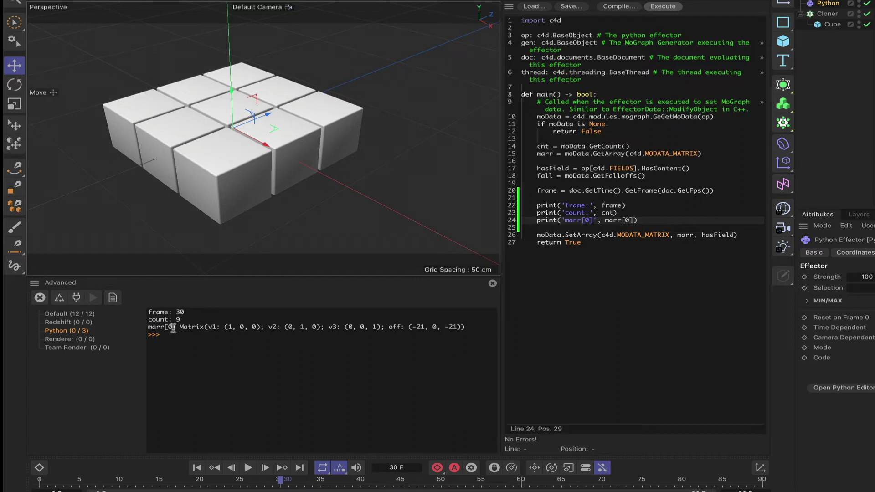
pyautogui.moveTo(220, 160)
pyautogui.write('if ')
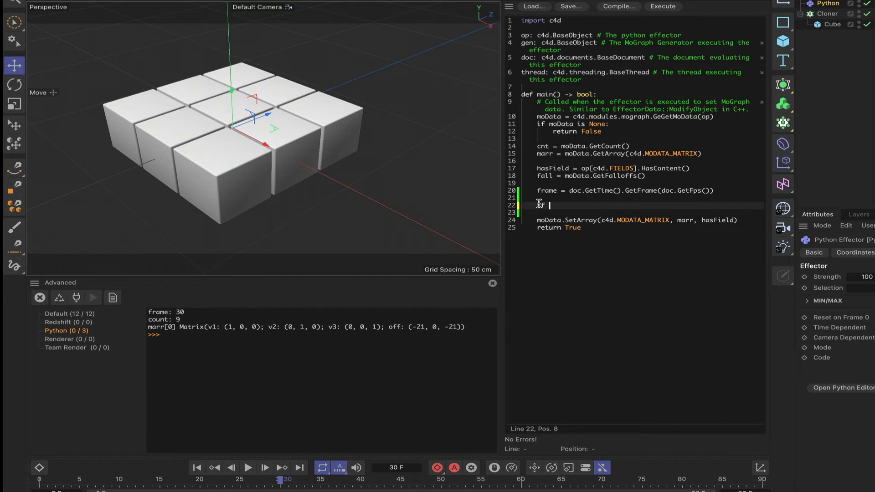
# - Write an if frame > 90: block that sets x = 10 and prints 'x' with its value
pyautogui.write('frame >')
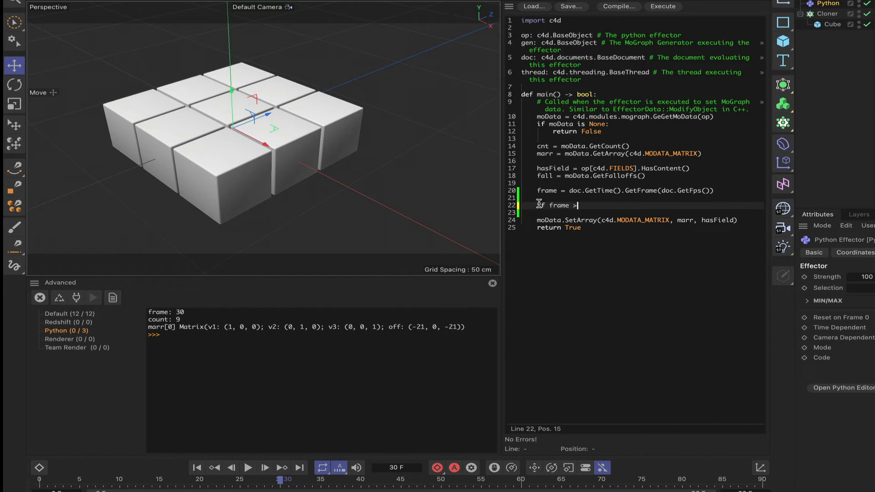
pyautogui.write('90:')
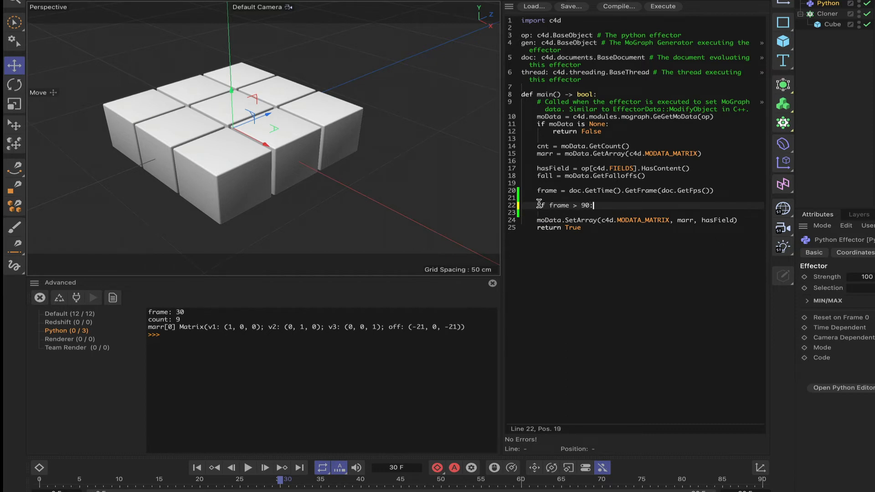
pyautogui.write('x')
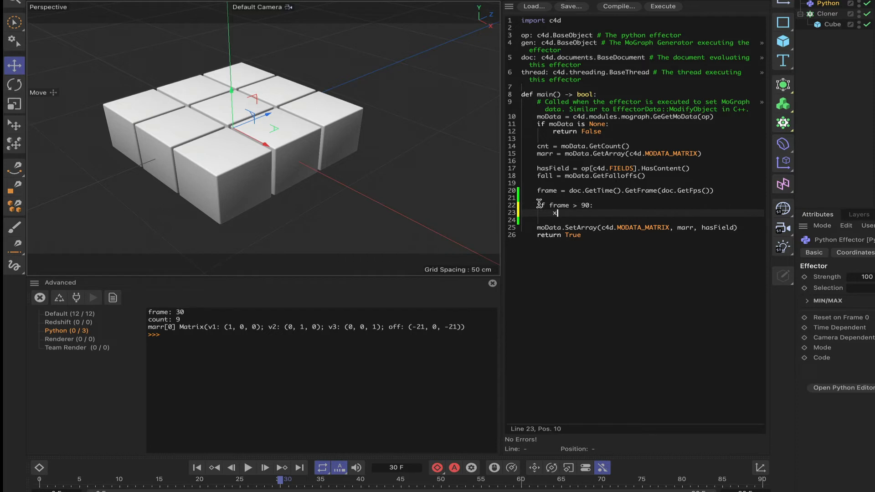
pyautogui.write('= 10')
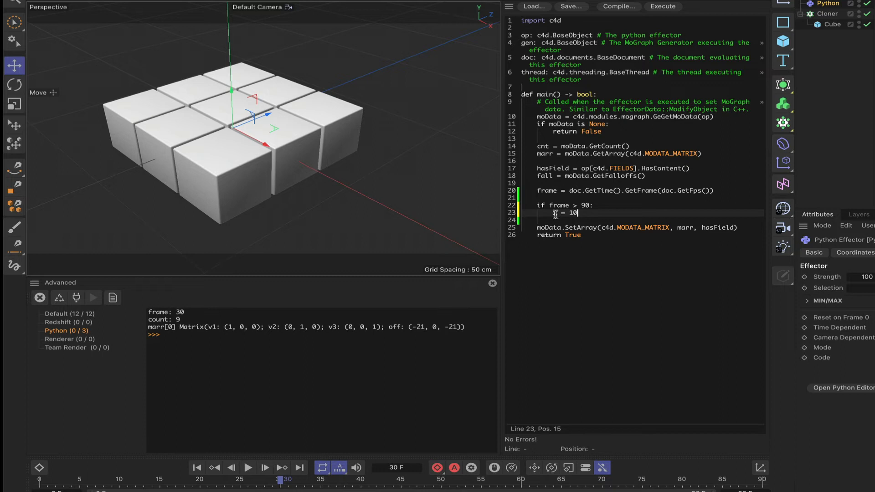
pyautogui.click(40, 297)
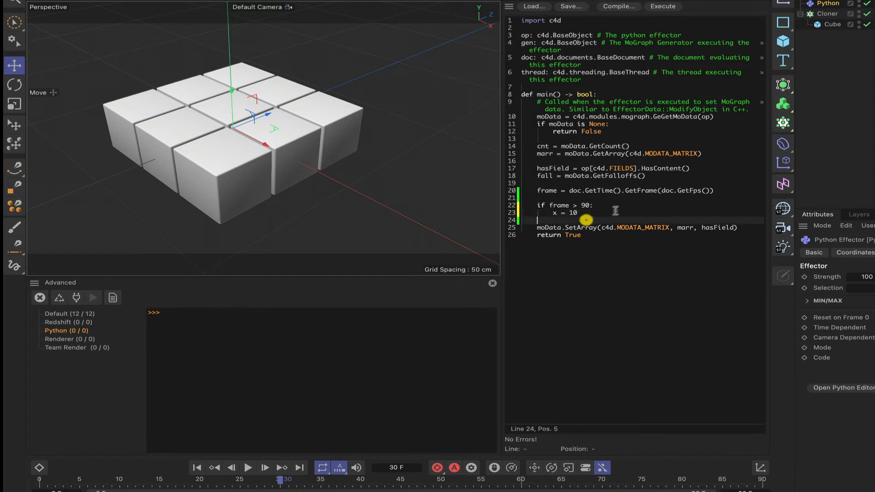
pyautogui.write('pri')
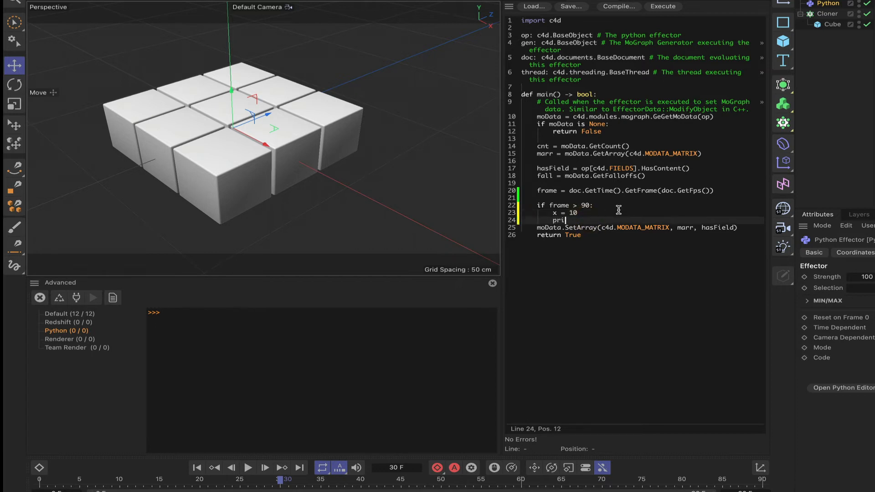
pyautogui.write('nt()')
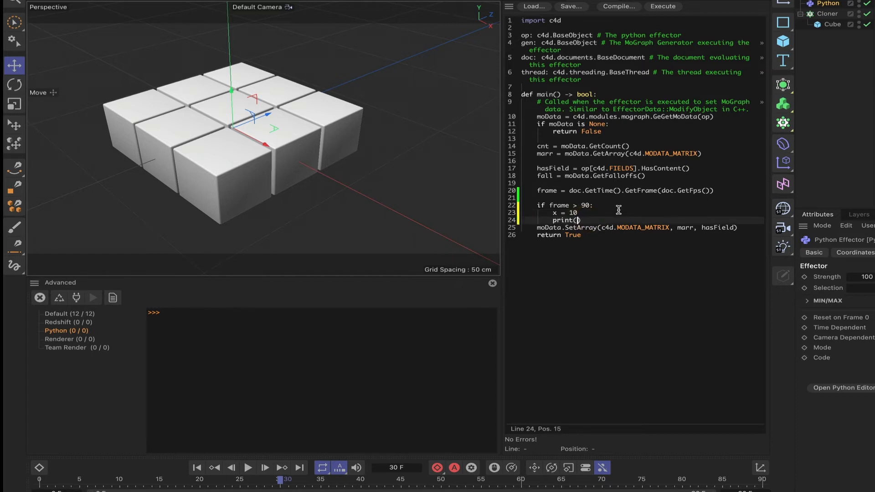
pyautogui.write("'x', x")
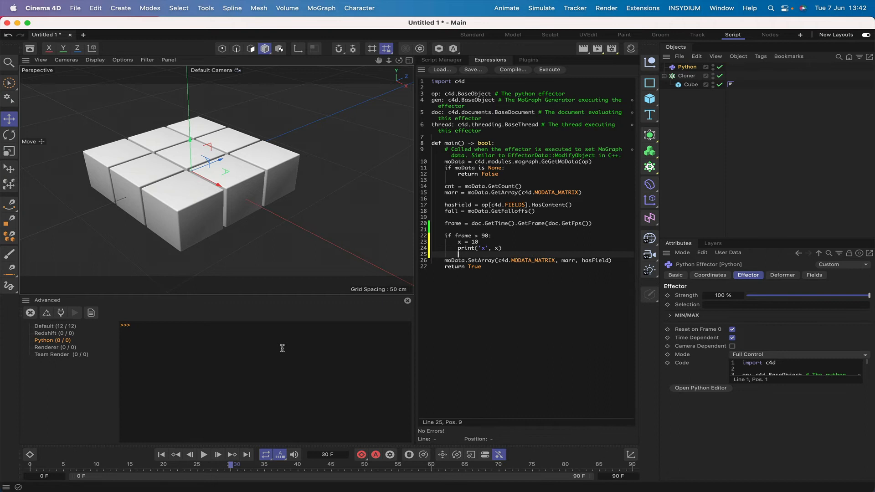
# - Play the animation to frame 52 and stop, confirming nothing prints below frame 90
pyautogui.click(204, 454)
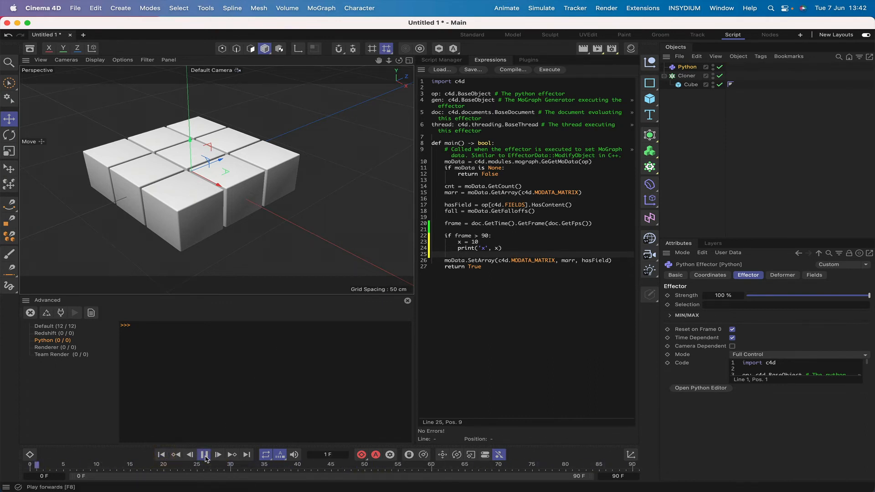
pyautogui.click(204, 454)
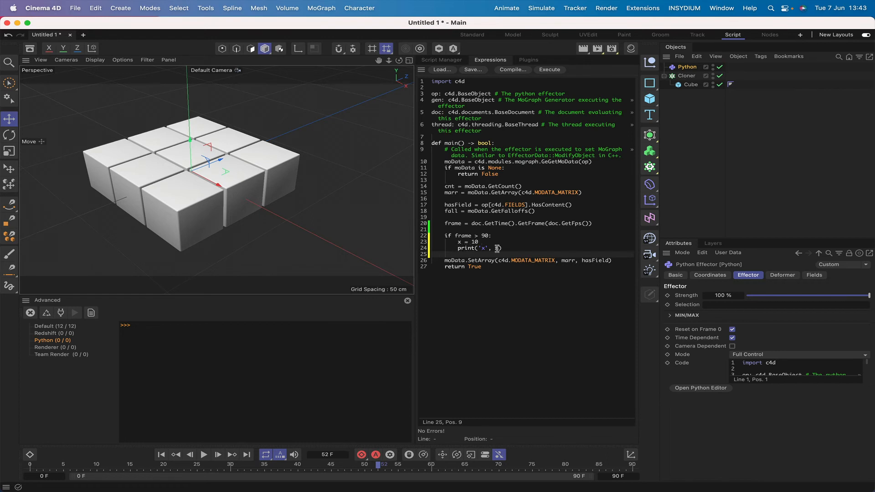
# - Finish print('x', x), play past frame 90 so x 10 prints, then clear the console
pyautogui.write('x)')
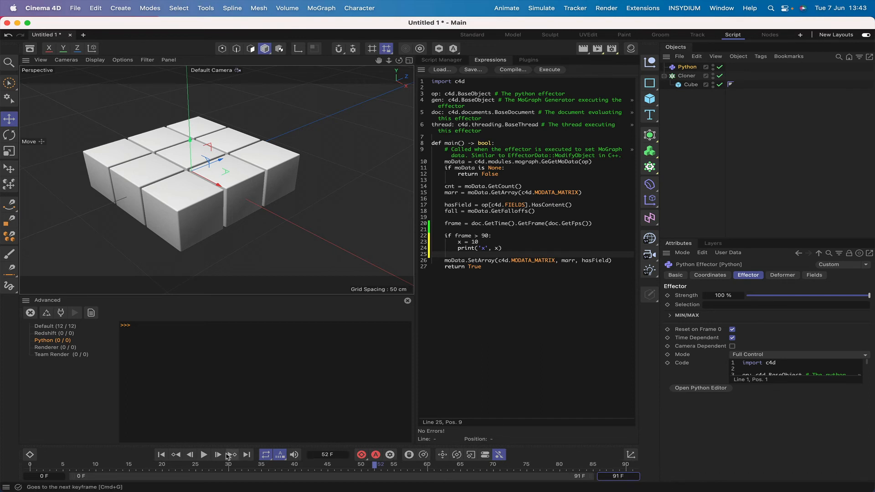
pyautogui.click(205, 454)
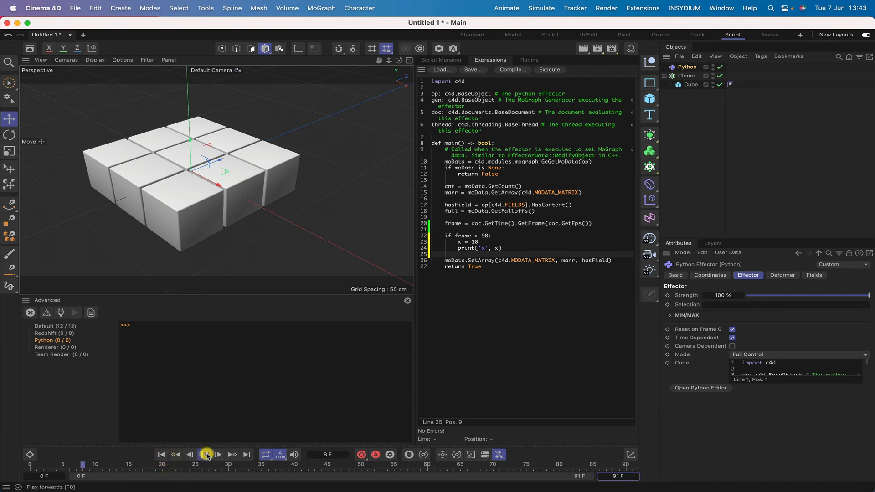
pyautogui.click(206, 454)
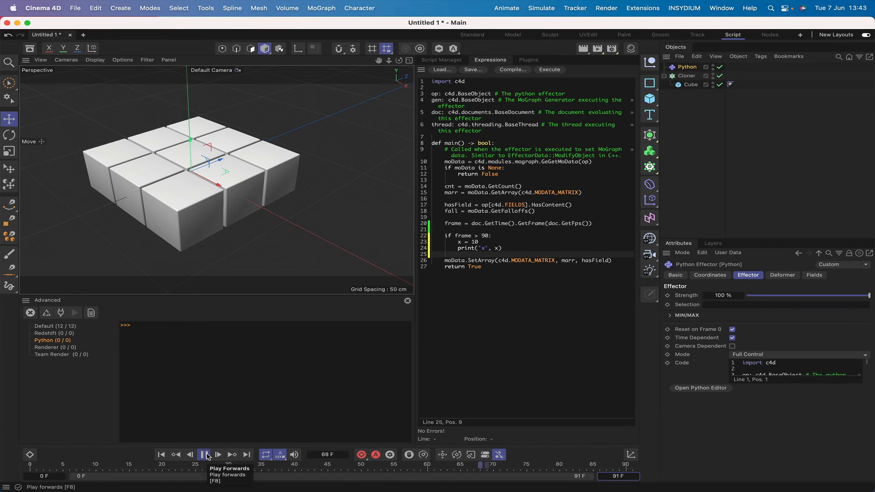
pyautogui.click(203, 454)
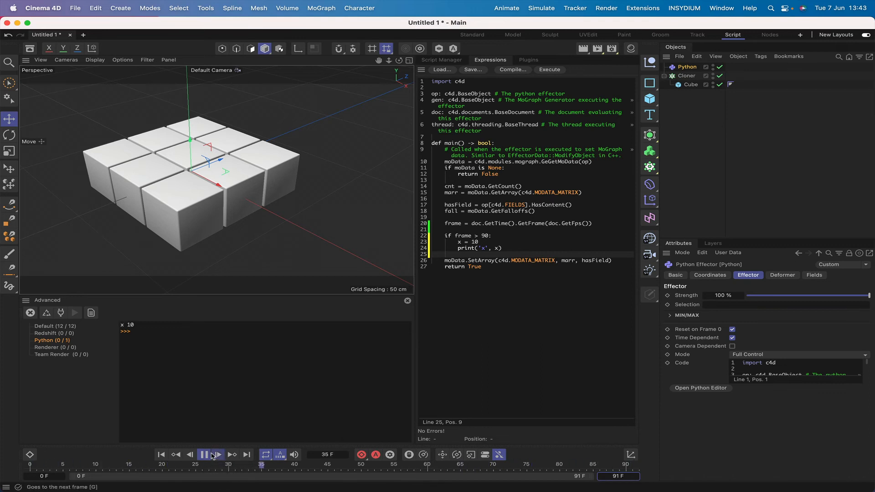
pyautogui.click(207, 454)
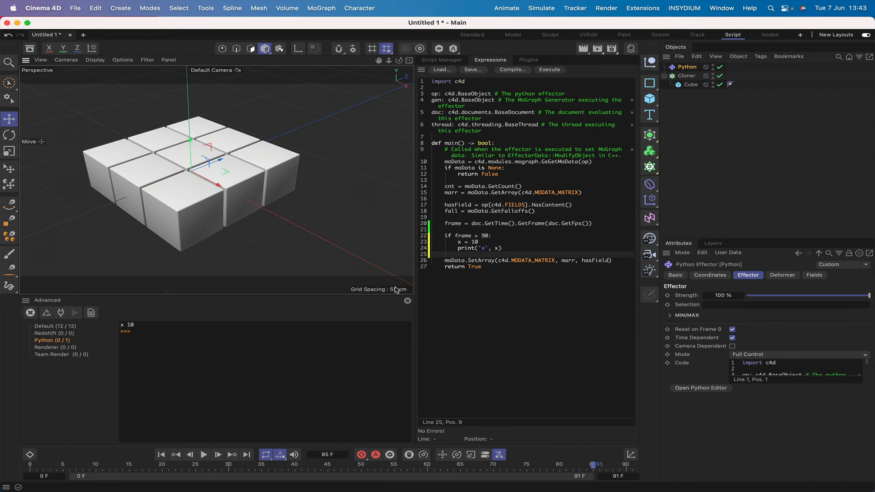
pyautogui.click(407, 301)
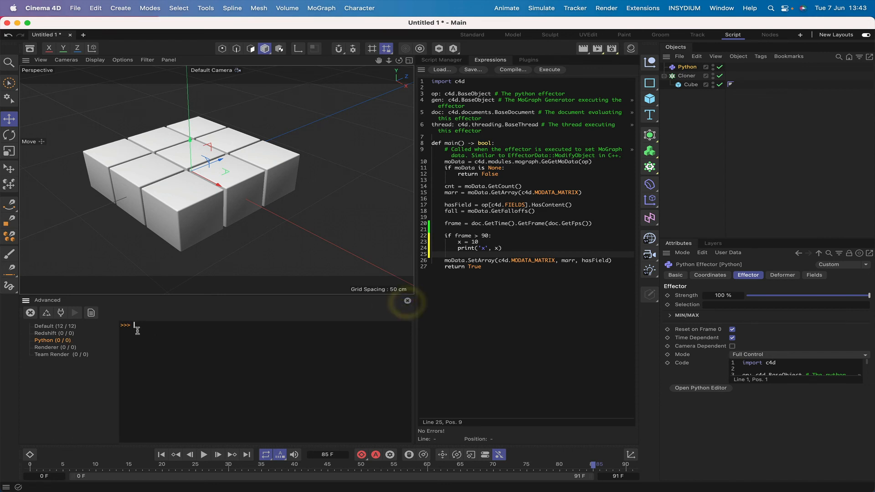